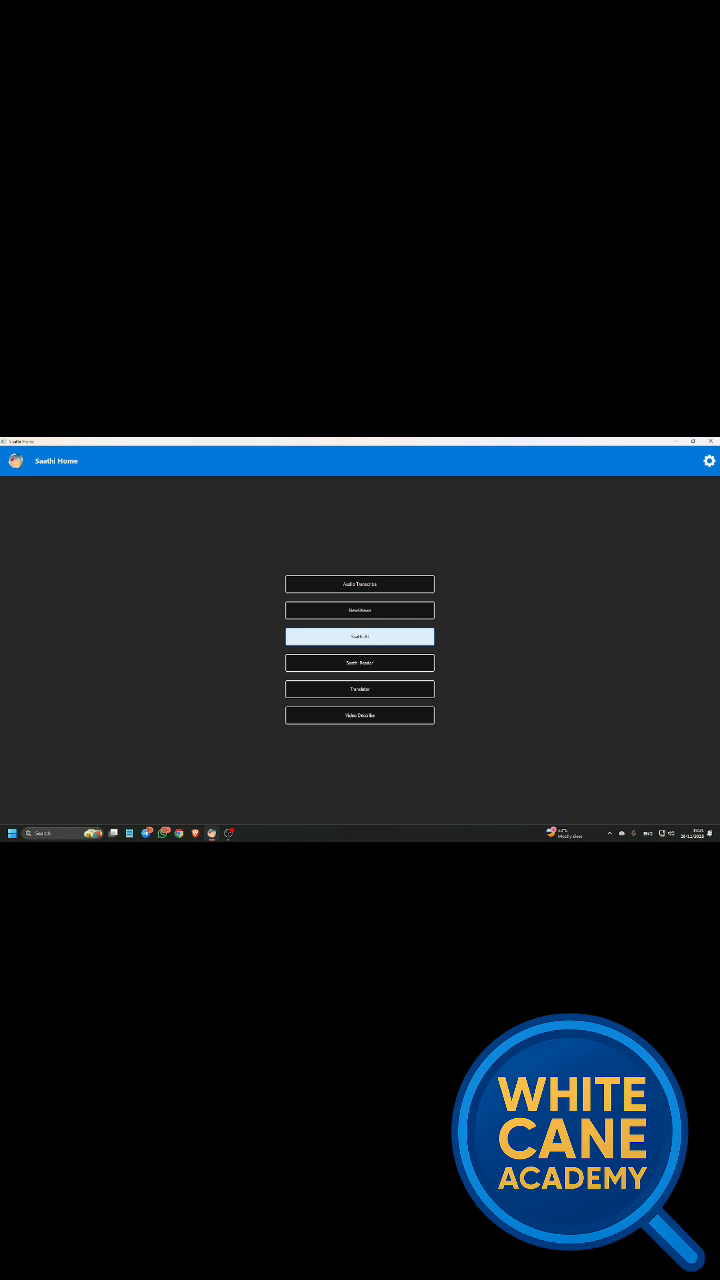
Open the Saathi AI chat window from the Home screen
{"action": "left_click", "coordinate": [359, 636]}
{"action": "type", "text": "Tell me about blind women cri"}
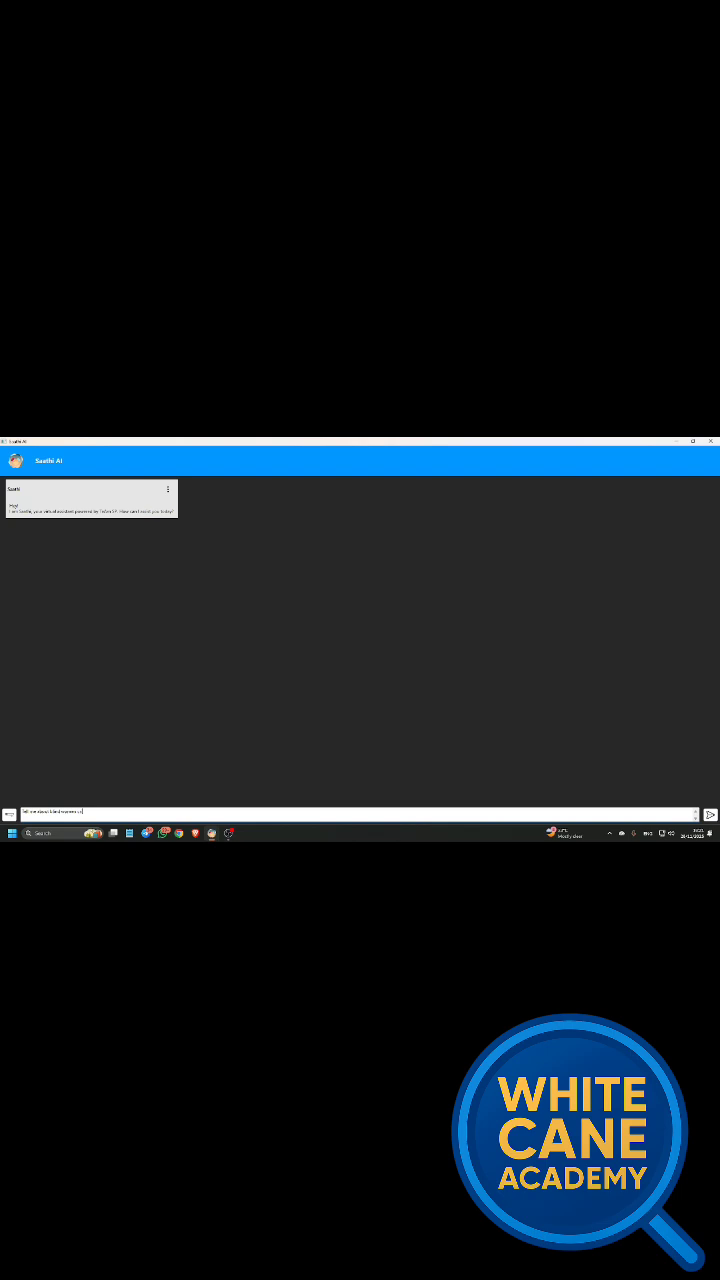
Send the question asking for blind women's cricket results to Saathi
{"action": "left_click", "coordinate": [710, 815]}
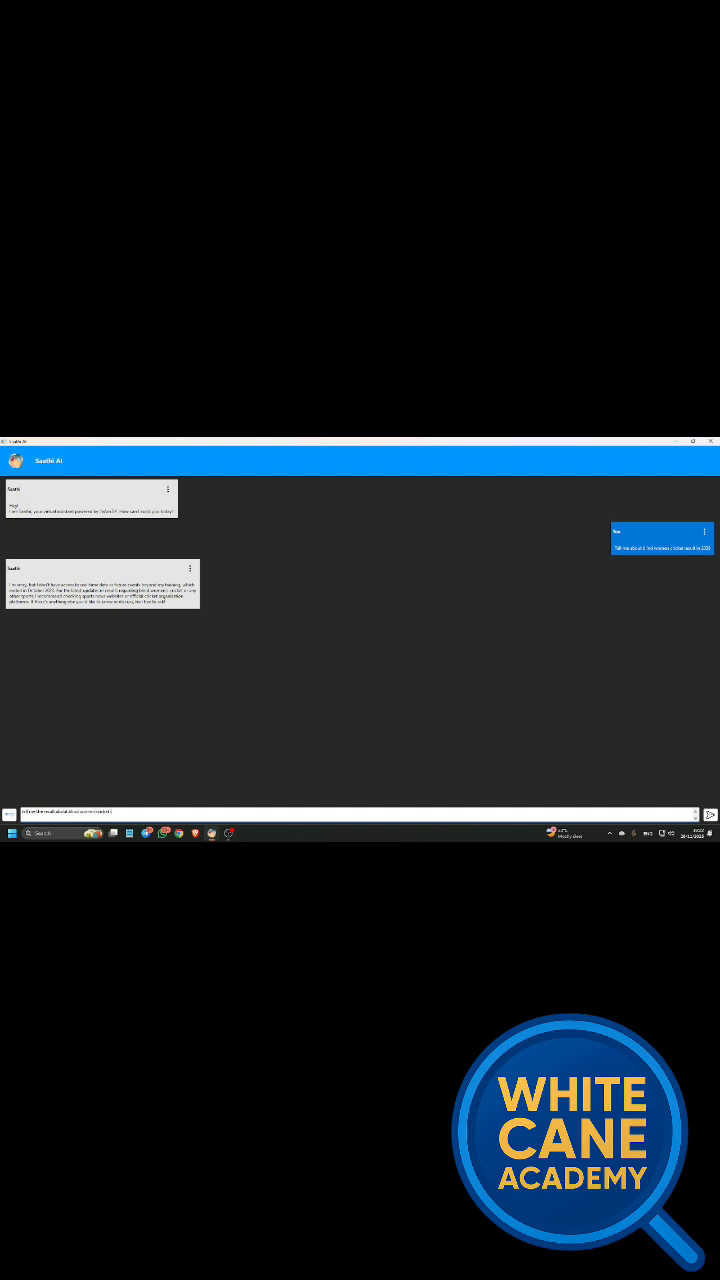
Send the rephrased follow-up about the blind women's cricket team's result
{"action": "left_click", "coordinate": [709, 814]}
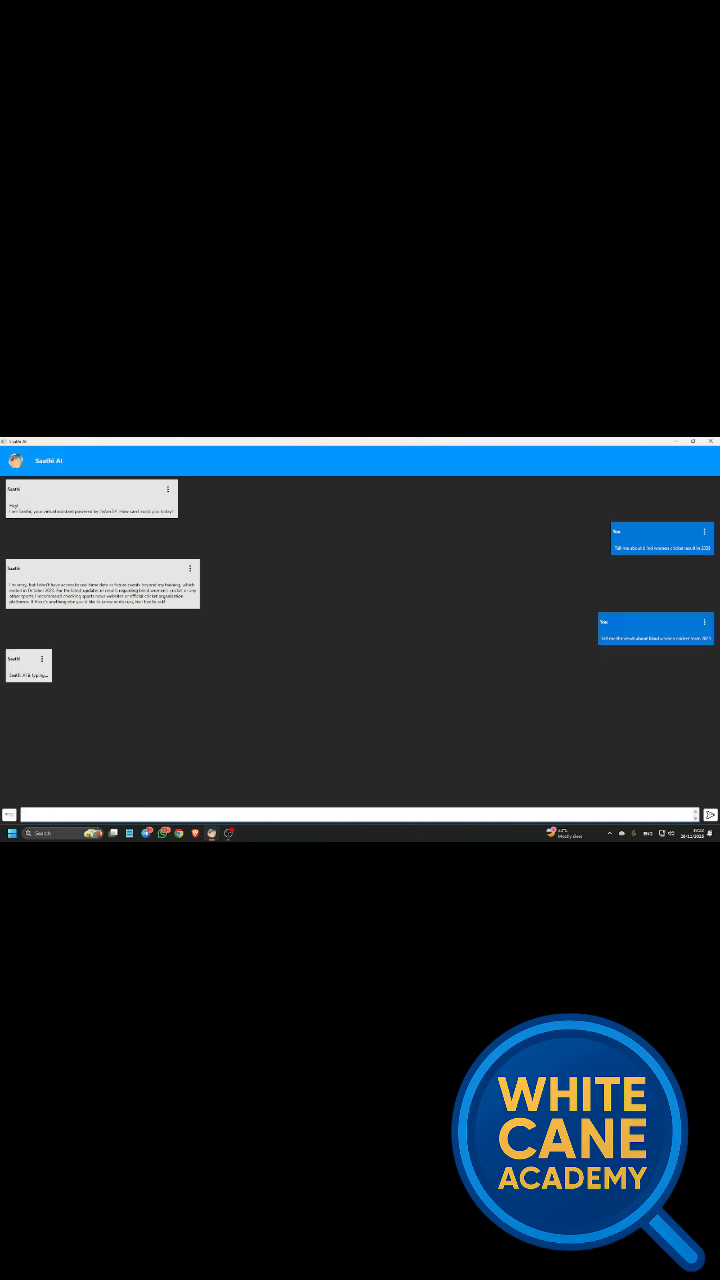